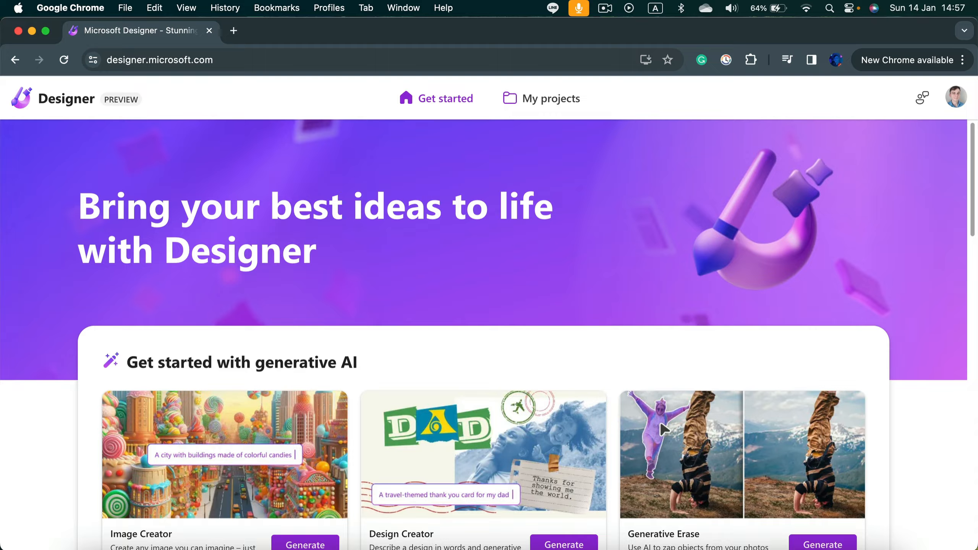
{"action": "mouse_move", "coordinate": [733, 247]}
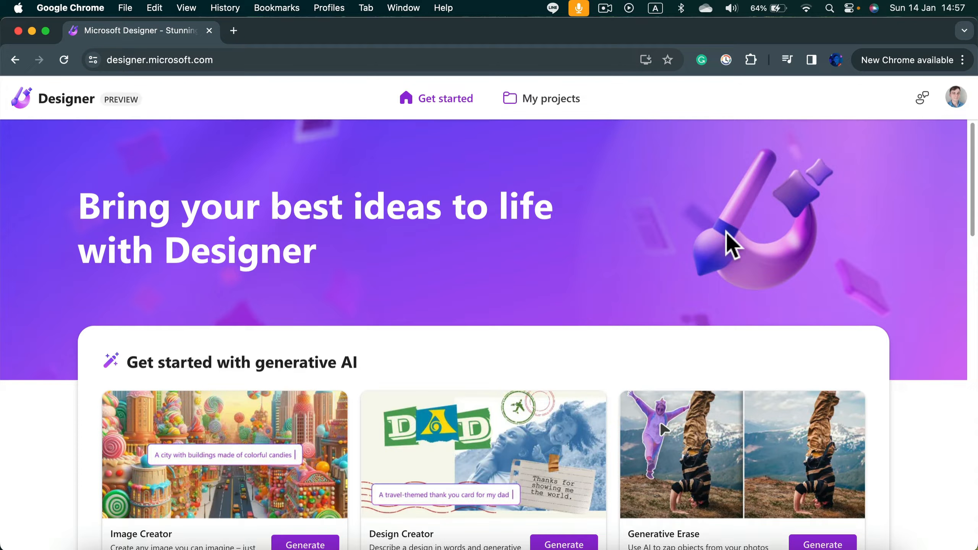
{"action": "mouse_move", "coordinate": [699, 218]}
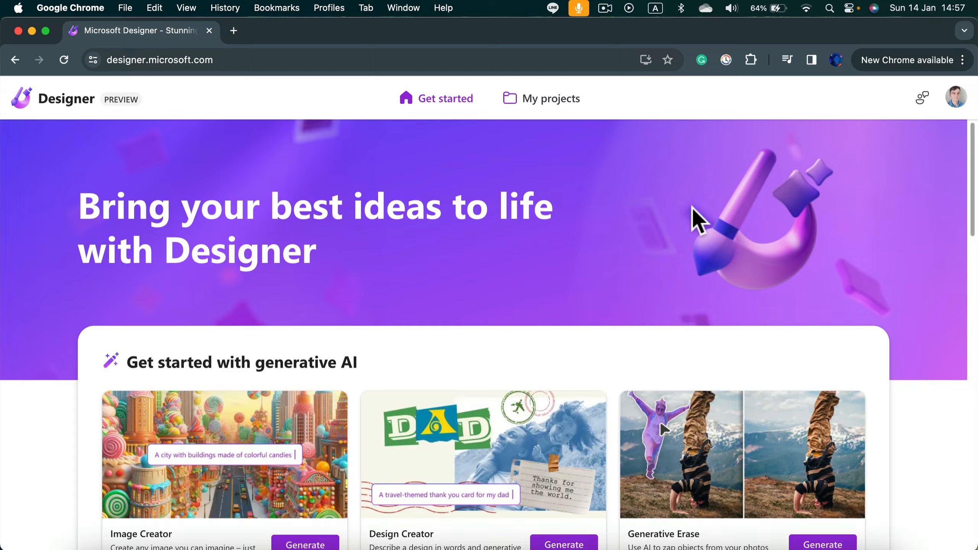
{"action": "mouse_move", "coordinate": [742, 181]}
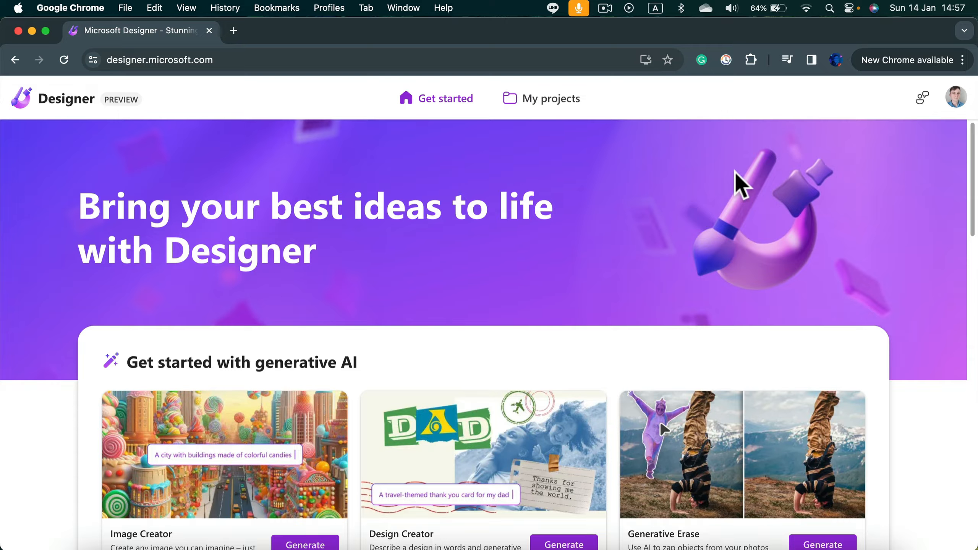
Scroll to the Remove Background card and launch the tool with Try it.
{"action": "scroll", "scroll_direction": "down", "scroll_amount": 3}
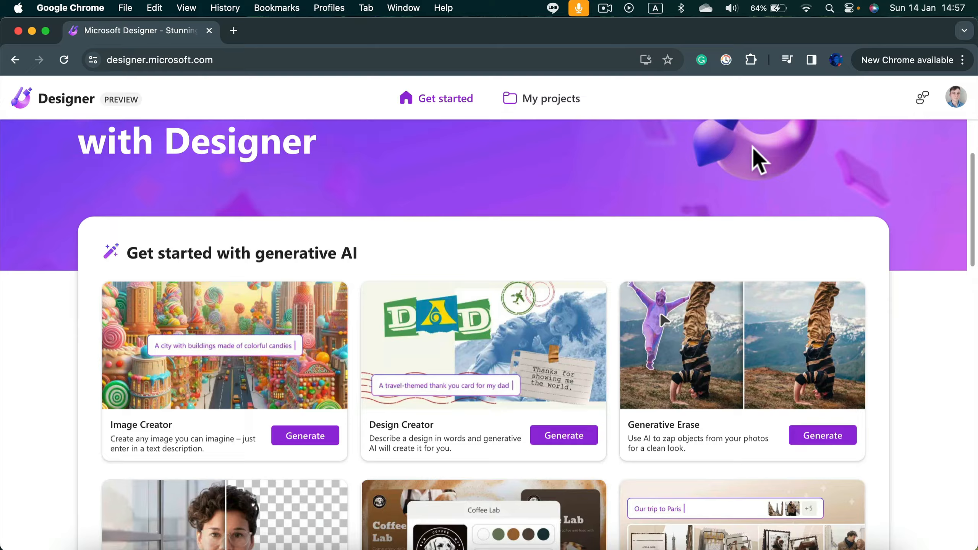
{"action": "scroll", "scroll_direction": "down", "scroll_amount": 3}
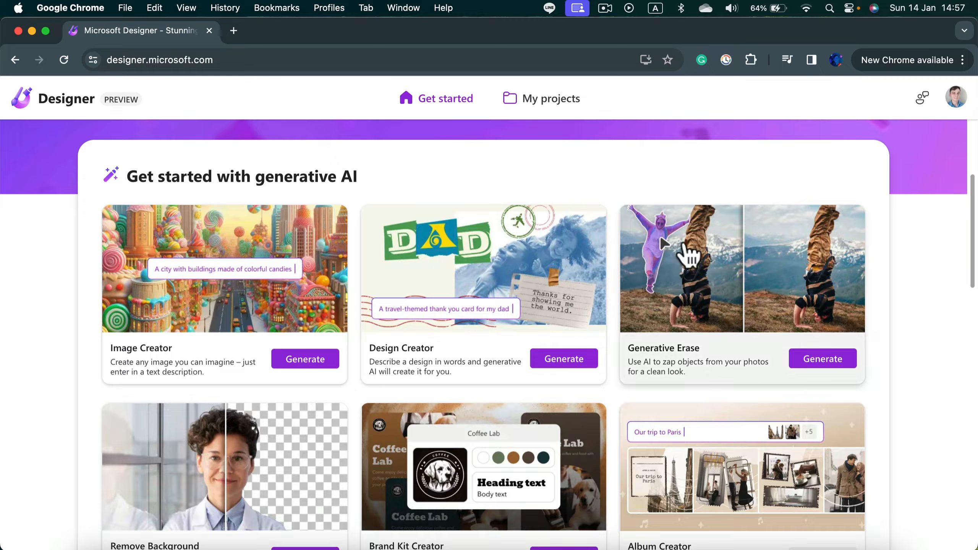
{"action": "scroll", "scroll_direction": "down", "scroll_amount": 3}
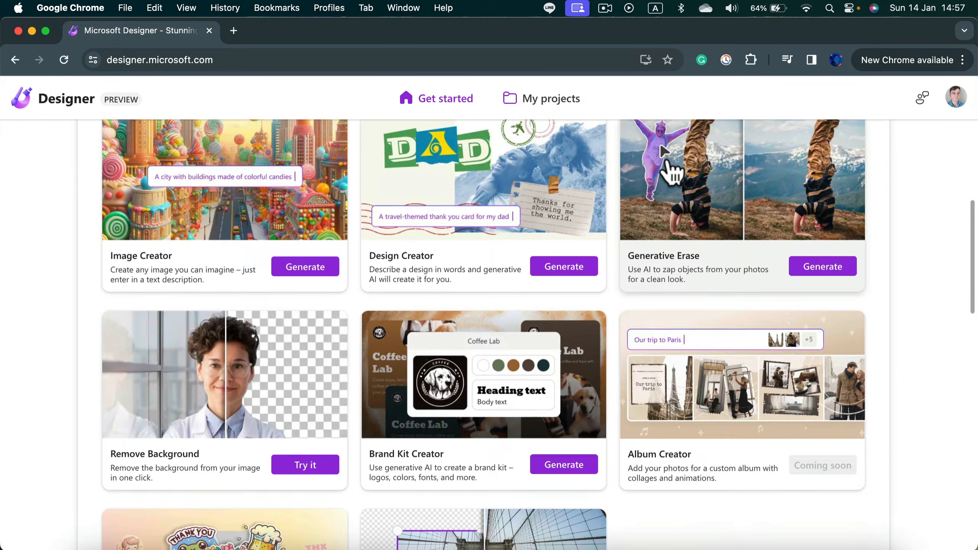
{"action": "mouse_move", "coordinate": [684, 268]}
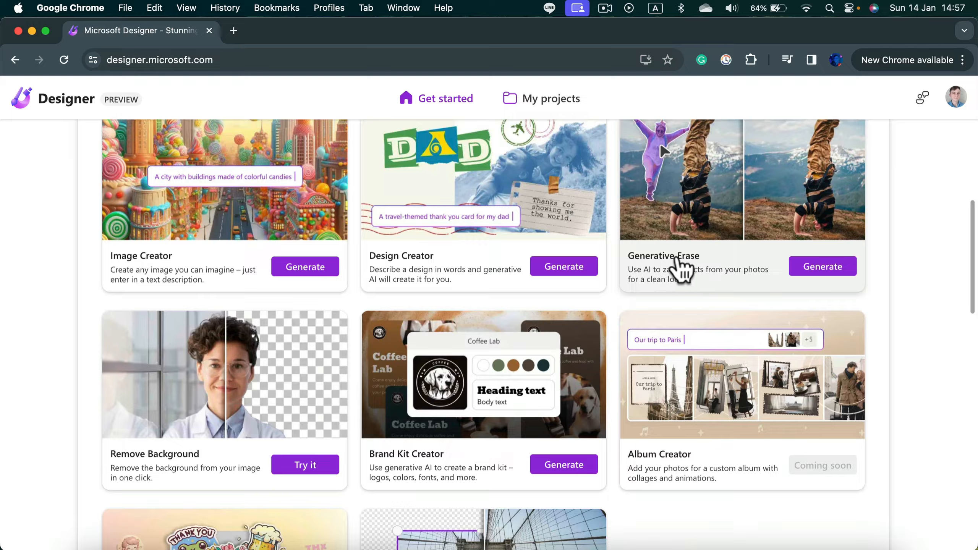
{"action": "mouse_move", "coordinate": [685, 230]}
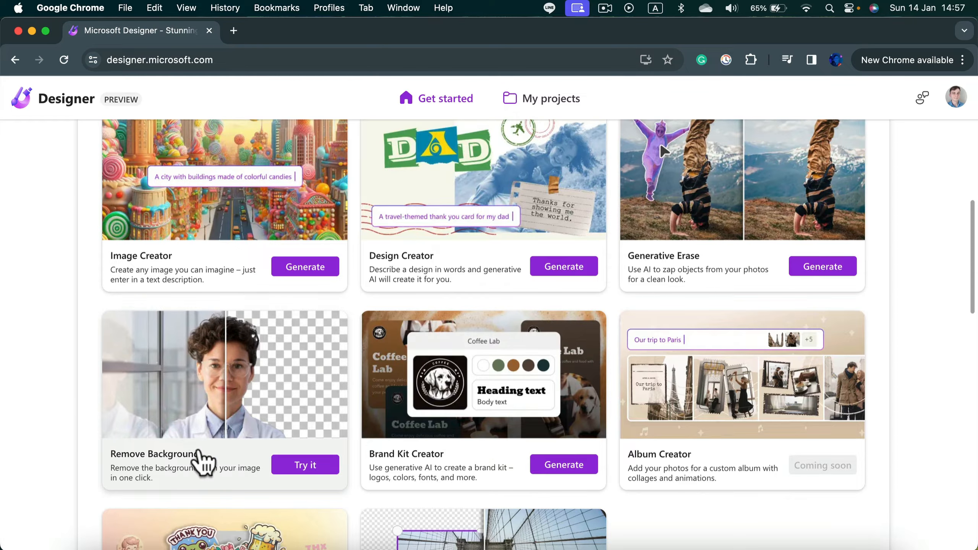
{"action": "scroll", "scroll_direction": "down", "scroll_amount": 3}
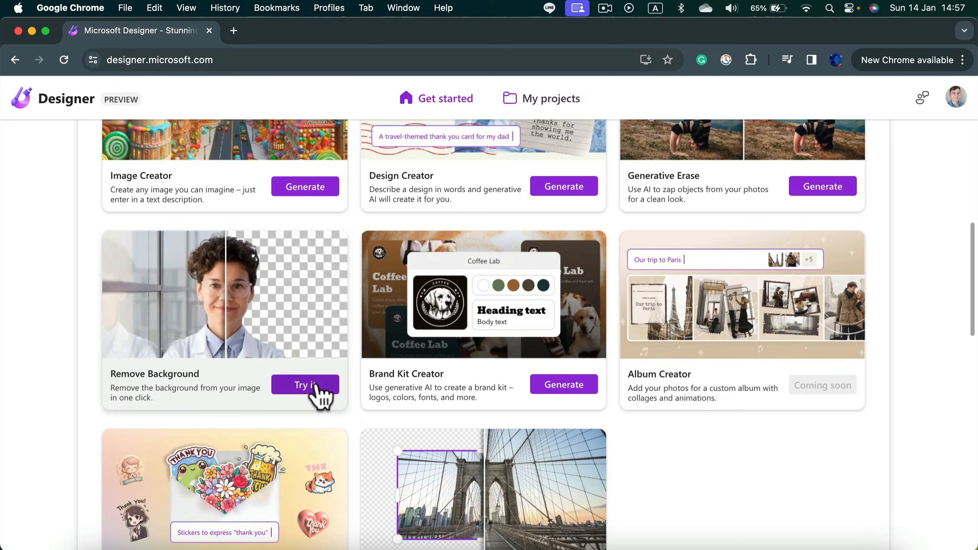
{"action": "left_click", "coordinate": [305, 384]}
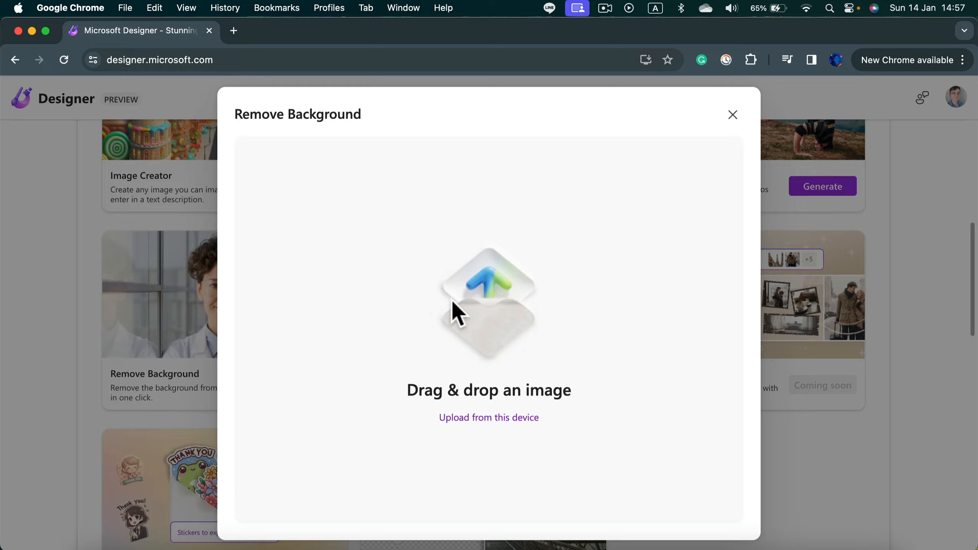
Choose 'Upload from this device' to upload the portrait photo.
{"action": "left_click", "coordinate": [489, 417]}
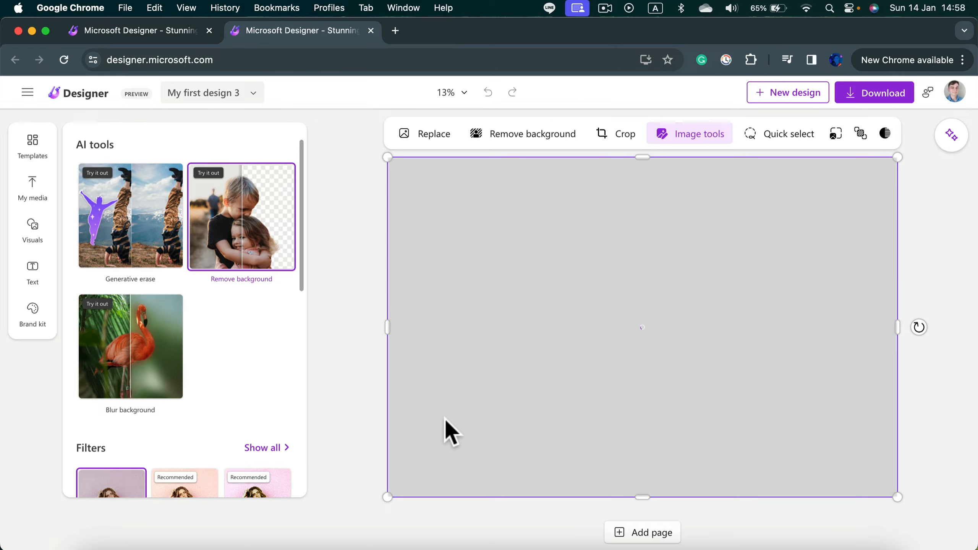
Apply Remove background to the uploaded woman's photo.
{"action": "left_click", "coordinate": [241, 217]}
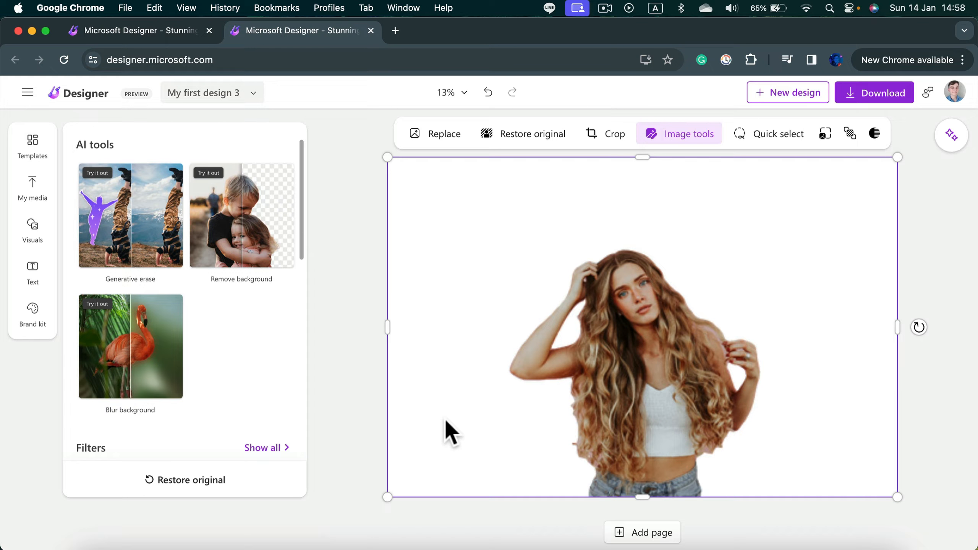
{"action": "mouse_move", "coordinate": [481, 375]}
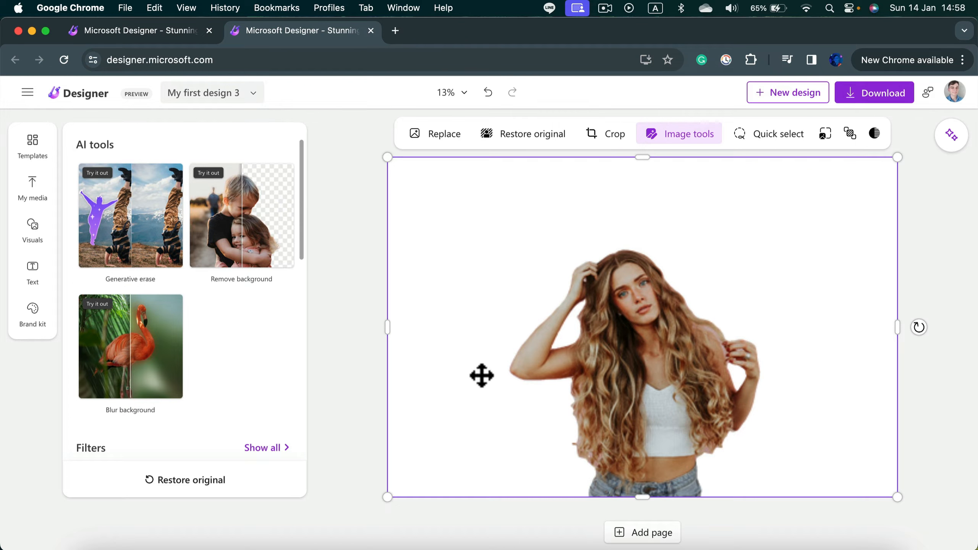
{"action": "mouse_move", "coordinate": [444, 422]}
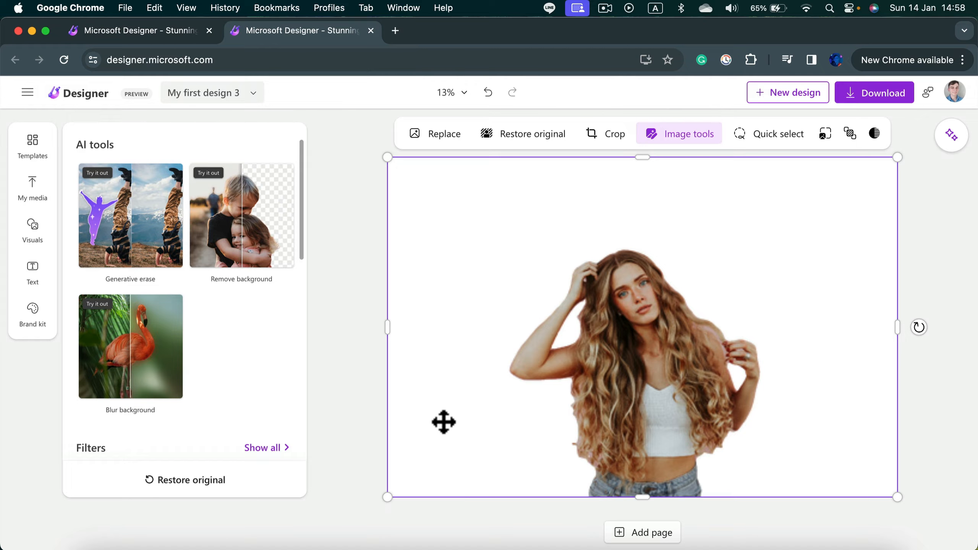
{"action": "mouse_move", "coordinate": [867, 137]}
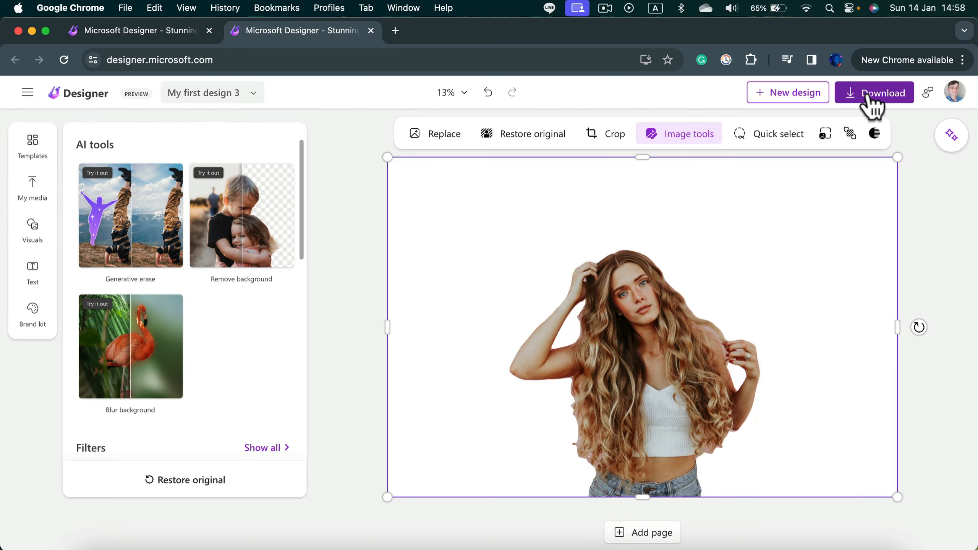
Download the design as PNG (Recommended) with 'Make background transparent' checked.
{"action": "left_click", "coordinate": [874, 93]}
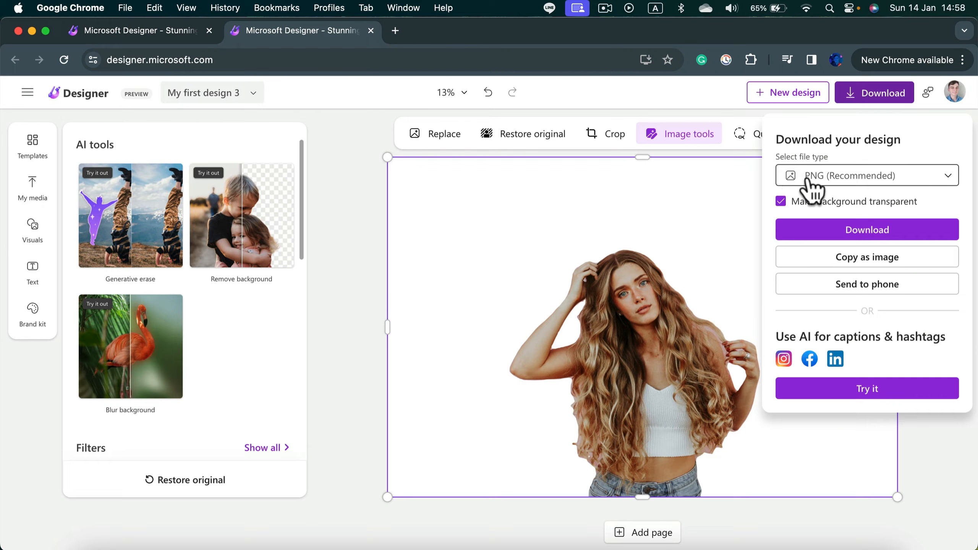
{"action": "mouse_move", "coordinate": [848, 192]}
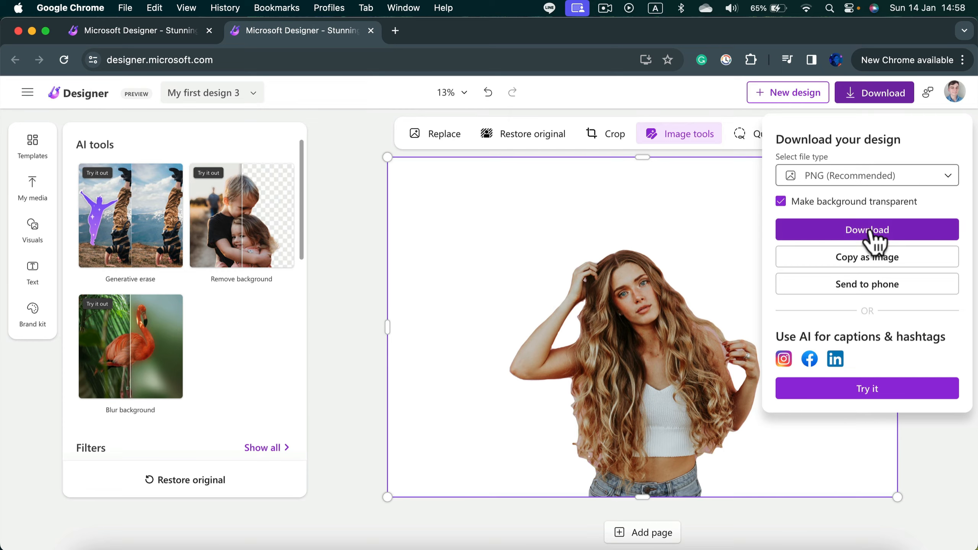
{"action": "left_click", "coordinate": [866, 229]}
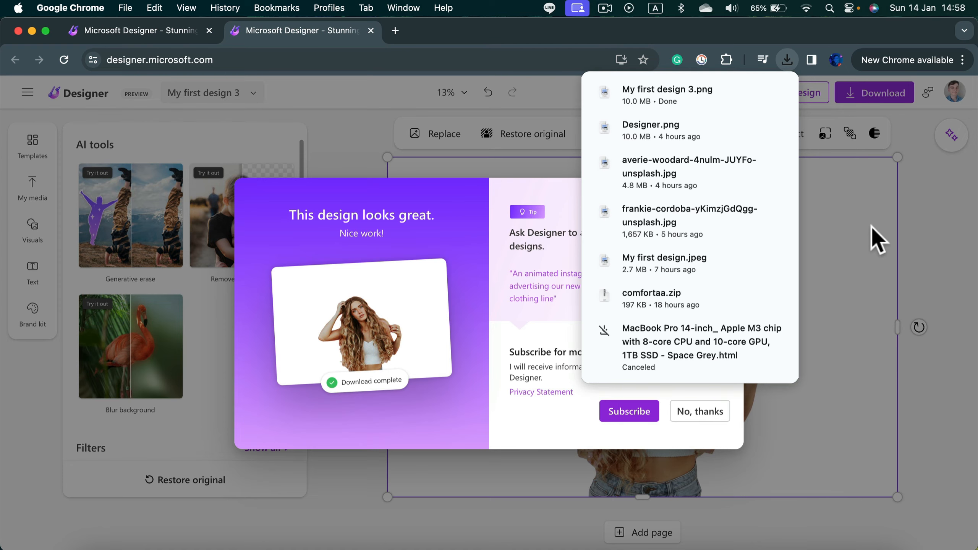
{"action": "mouse_move", "coordinate": [906, 213]}
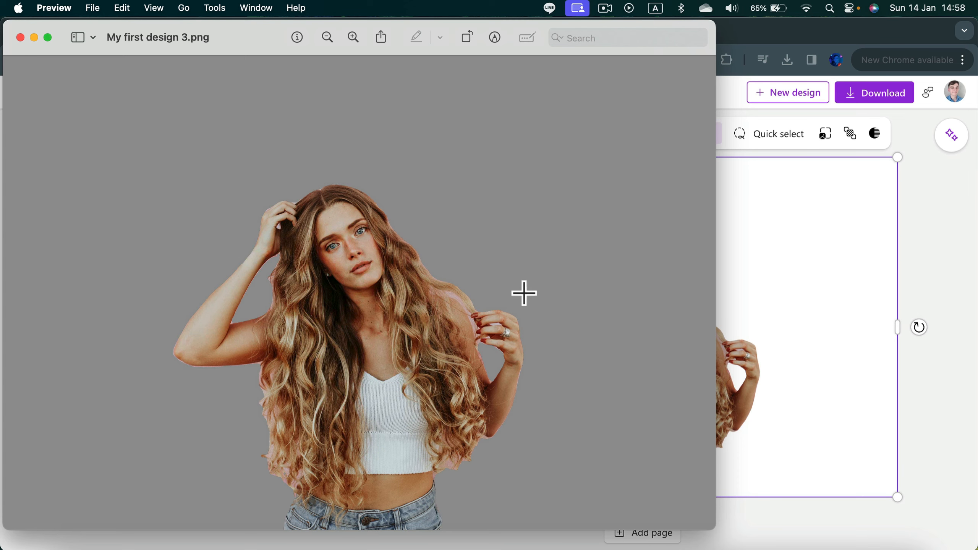
{"action": "mouse_move", "coordinate": [159, 235]}
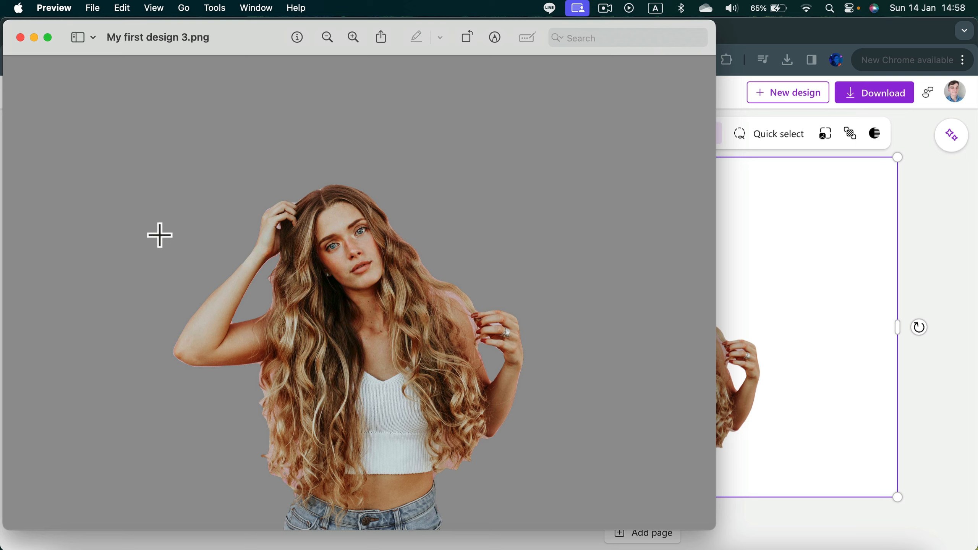
{"action": "mouse_move", "coordinate": [91, 207]}
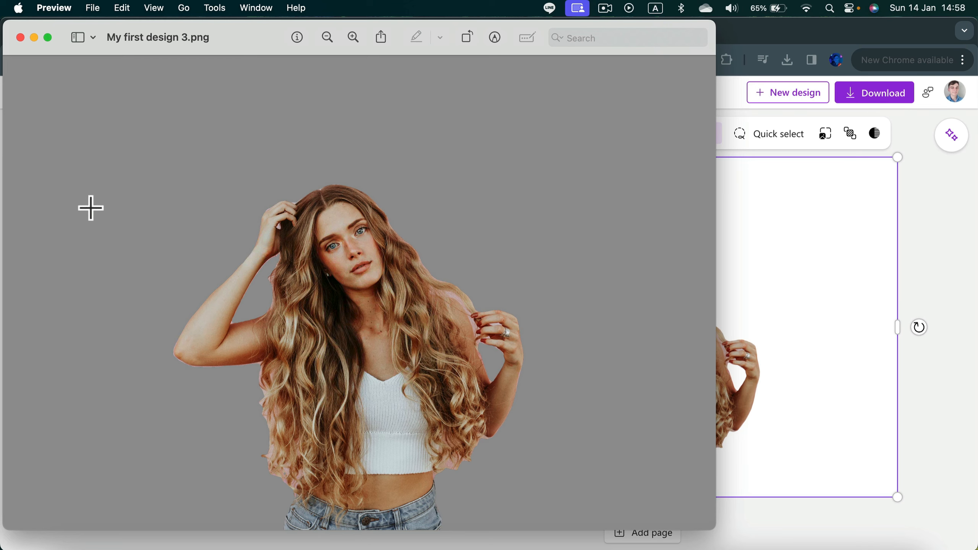
{"action": "mouse_move", "coordinate": [91, 187]}
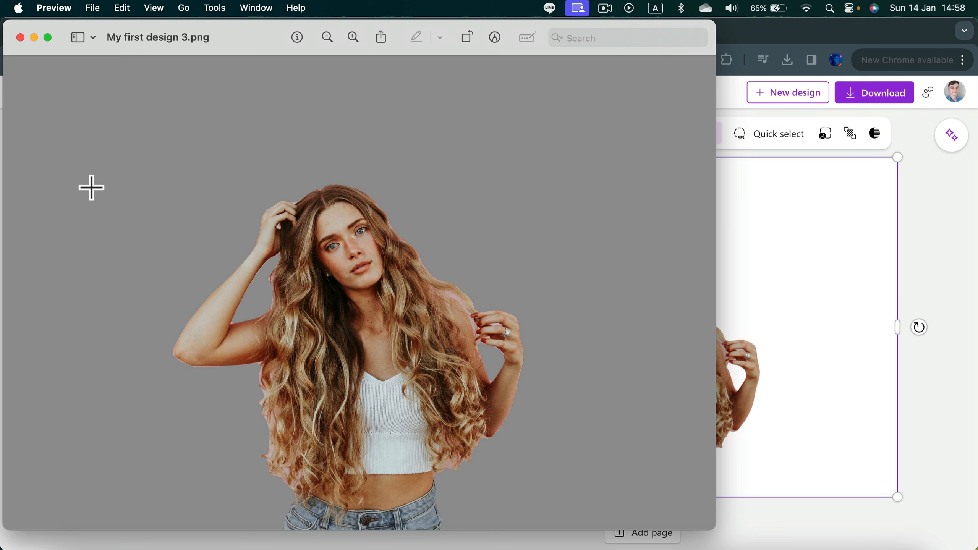
{"action": "mouse_move", "coordinate": [164, 216]}
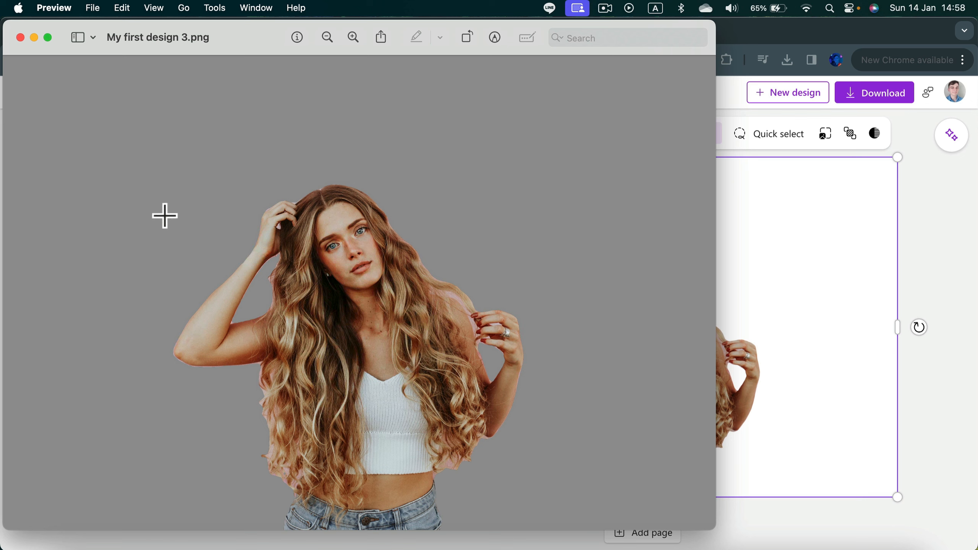
{"action": "mouse_move", "coordinate": [165, 213]}
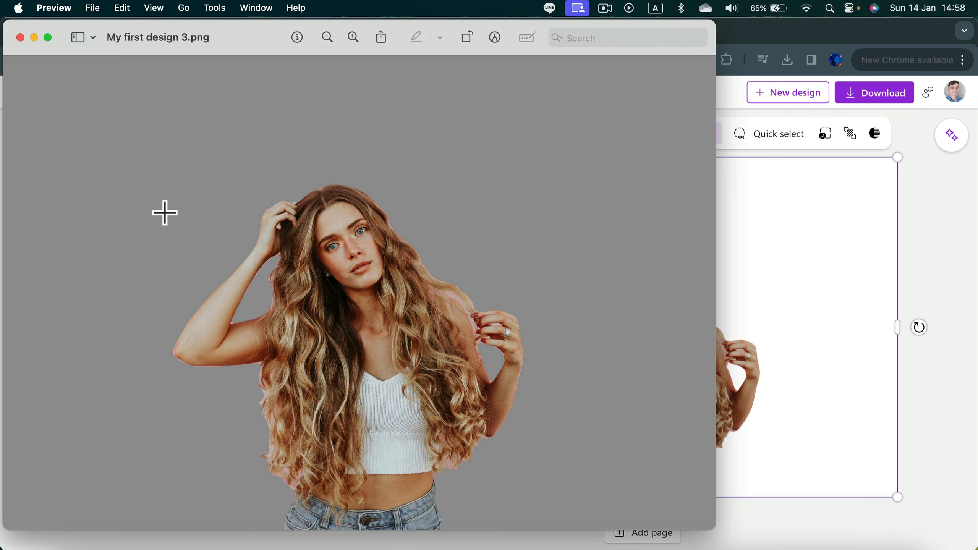